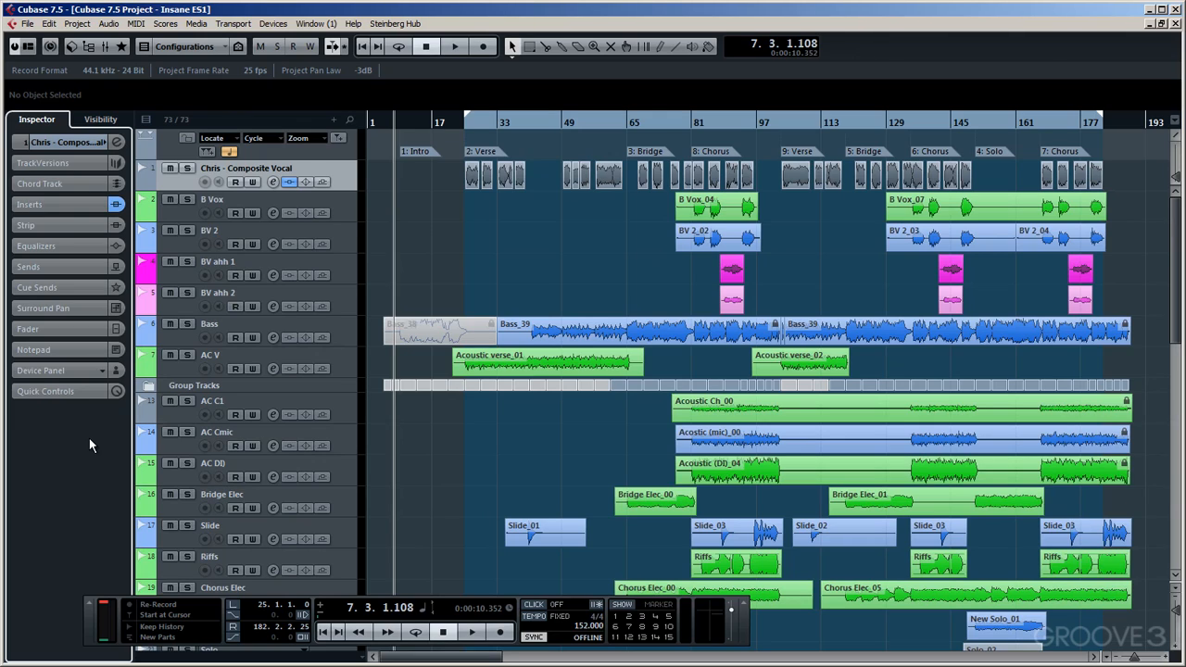
{"action": "mouse_move", "coordinate": [165, 253]}
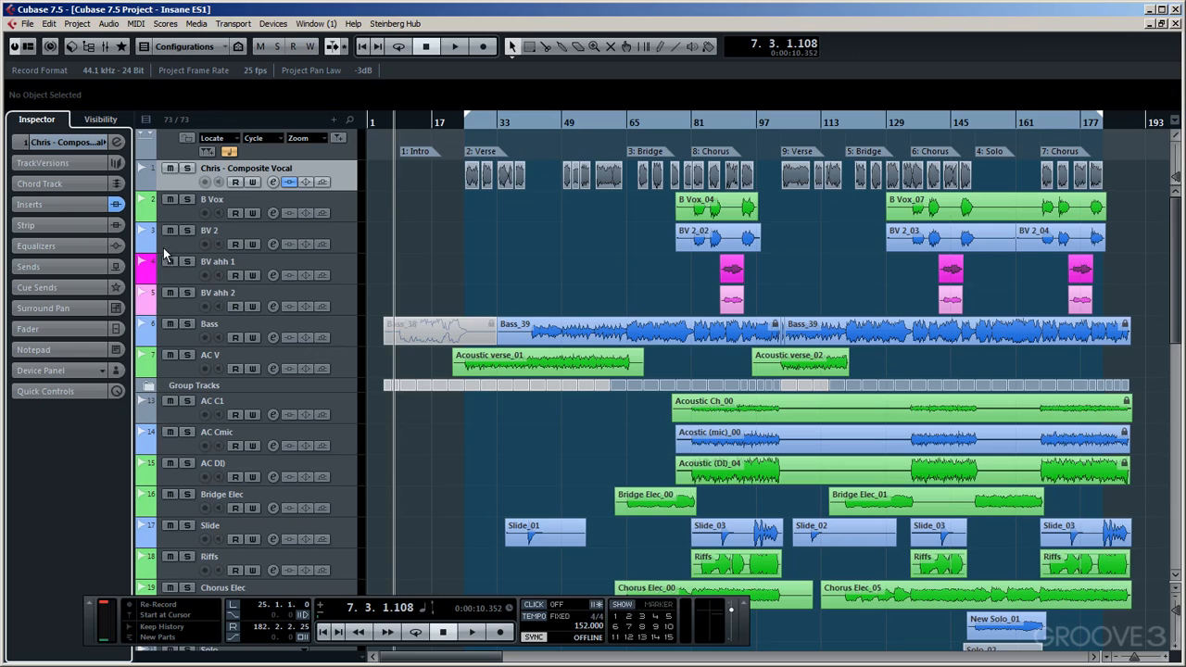
{"action": "mouse_move", "coordinate": [184, 190]}
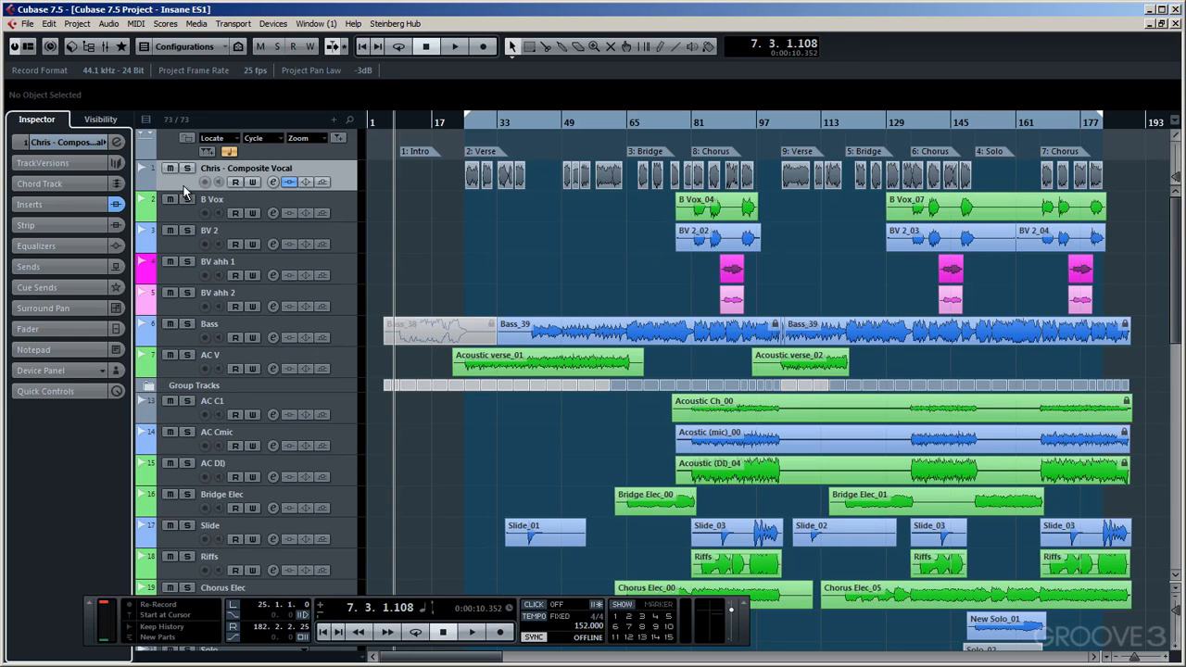
{"action": "mouse_move", "coordinate": [172, 252]}
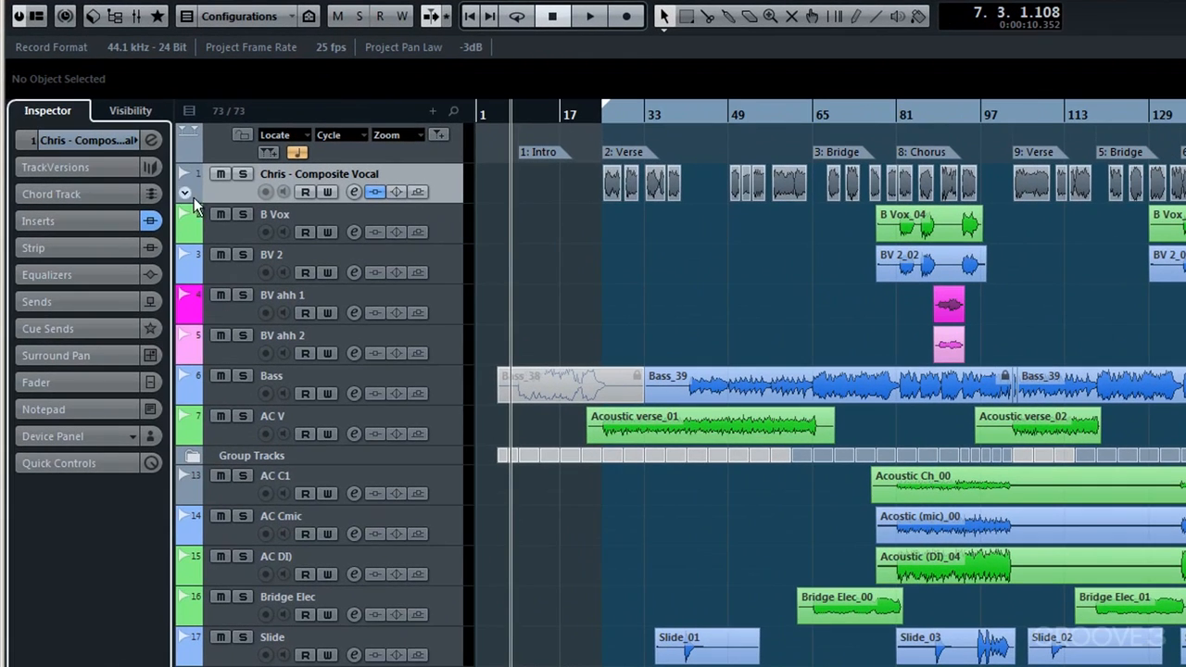
Filter out the Audio and Instrument track types, leaving Group Tracks, FX Channels and VST Instruments.
{"action": "left_click", "coordinate": [189, 110]}
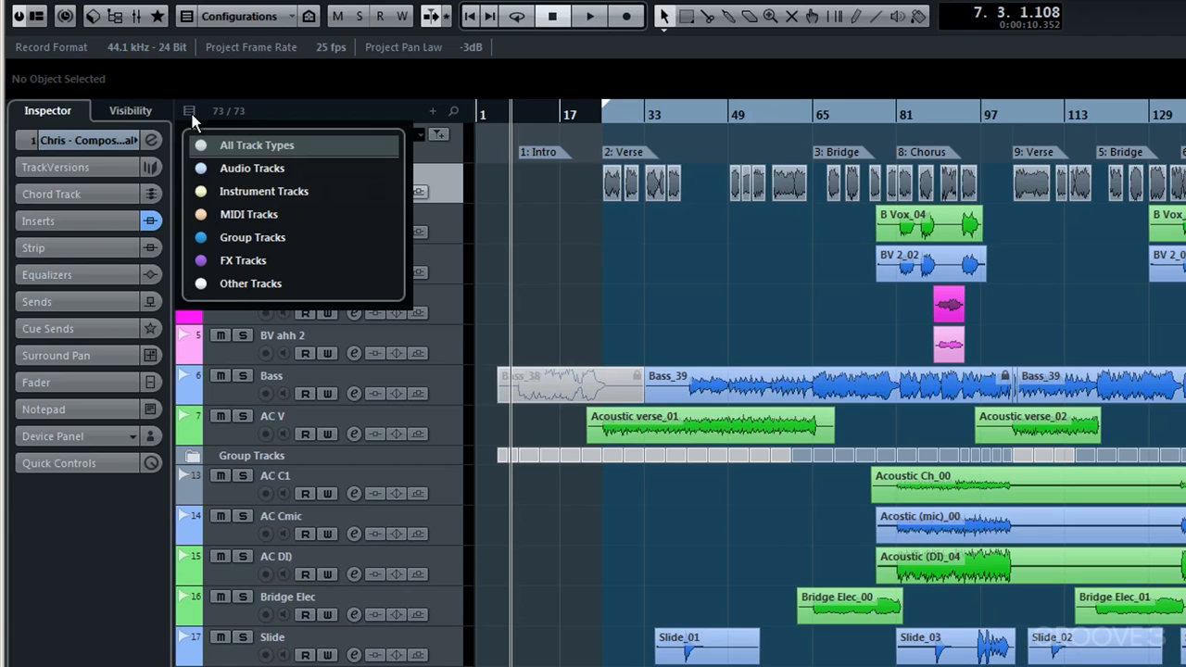
{"action": "mouse_move", "coordinate": [198, 176]}
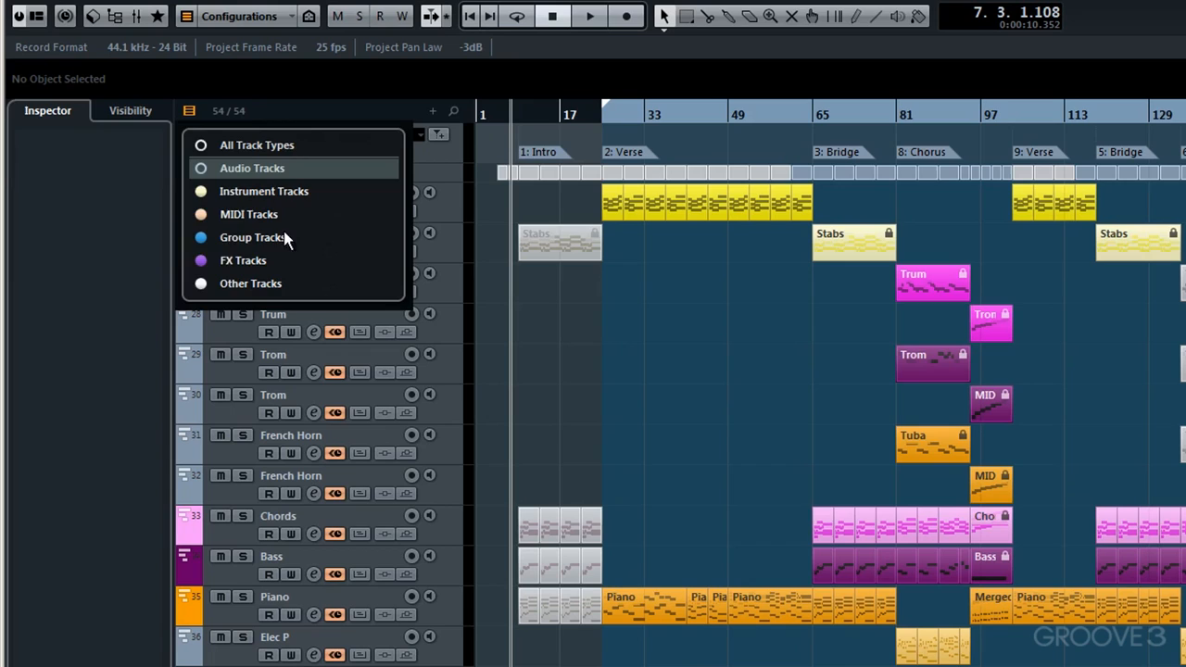
{"action": "left_click", "coordinate": [253, 237]}
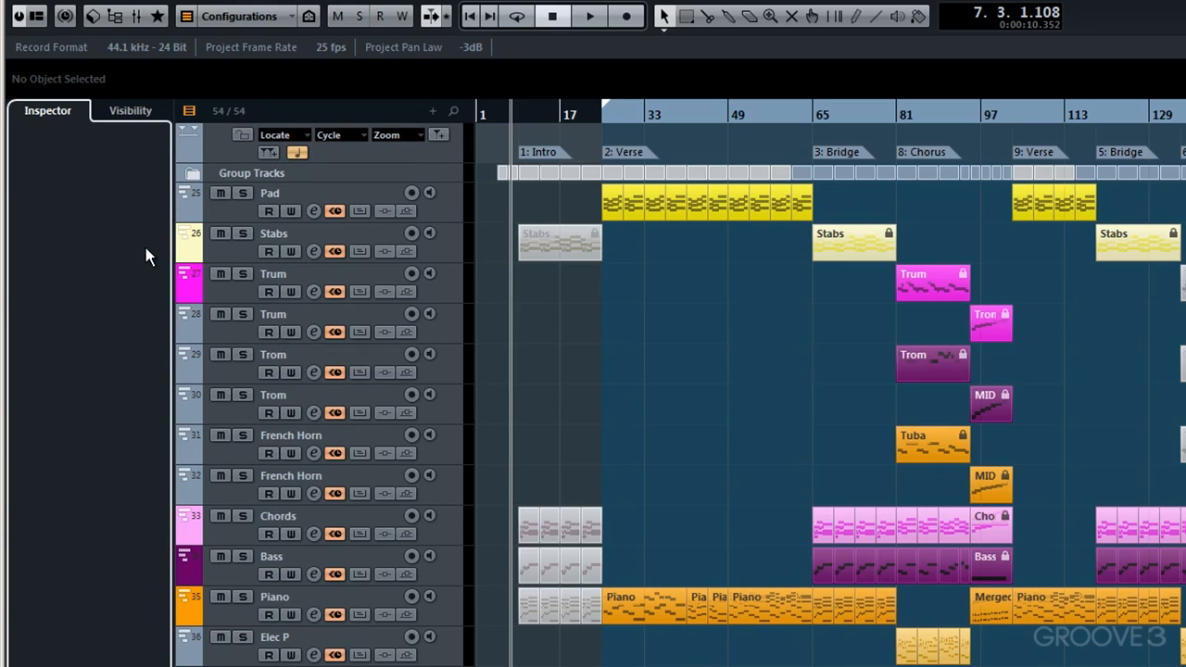
{"action": "mouse_move", "coordinate": [251, 220]}
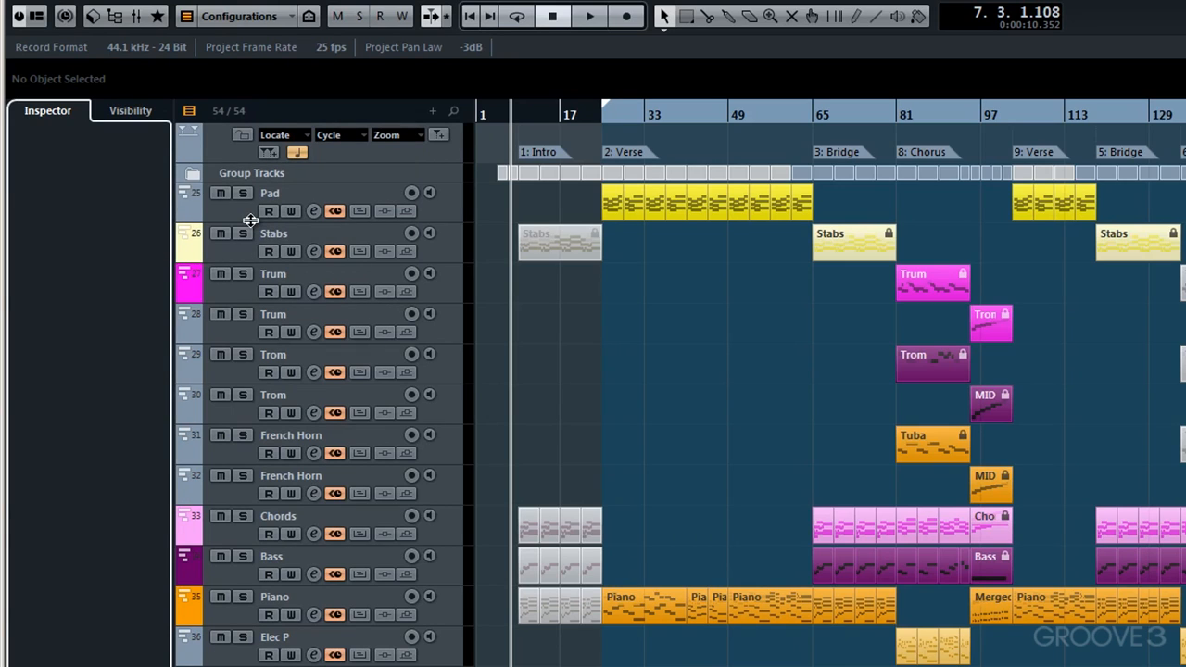
{"action": "mouse_move", "coordinate": [241, 268]}
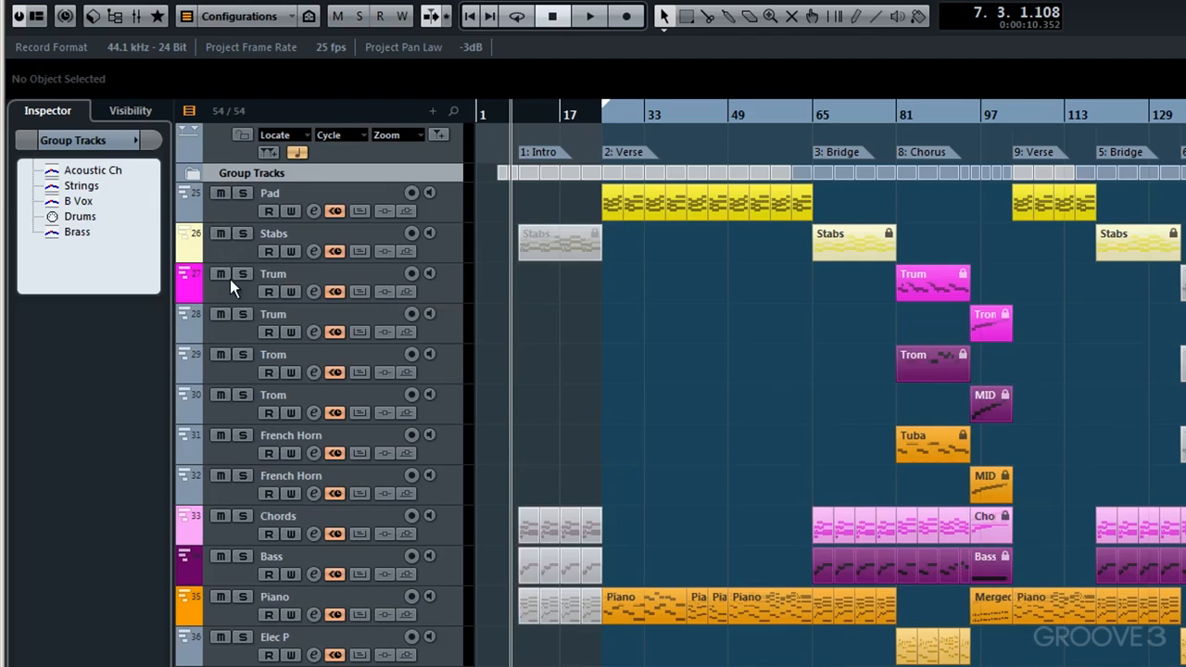
{"action": "mouse_move", "coordinate": [194, 144]}
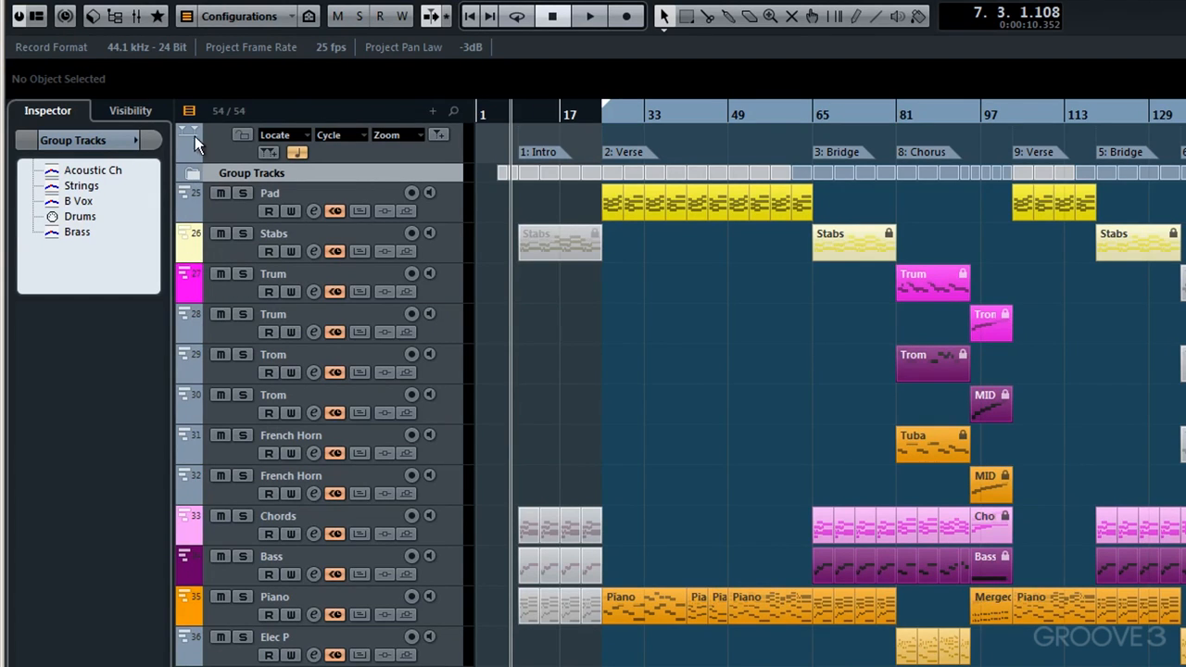
{"action": "mouse_move", "coordinate": [229, 111]}
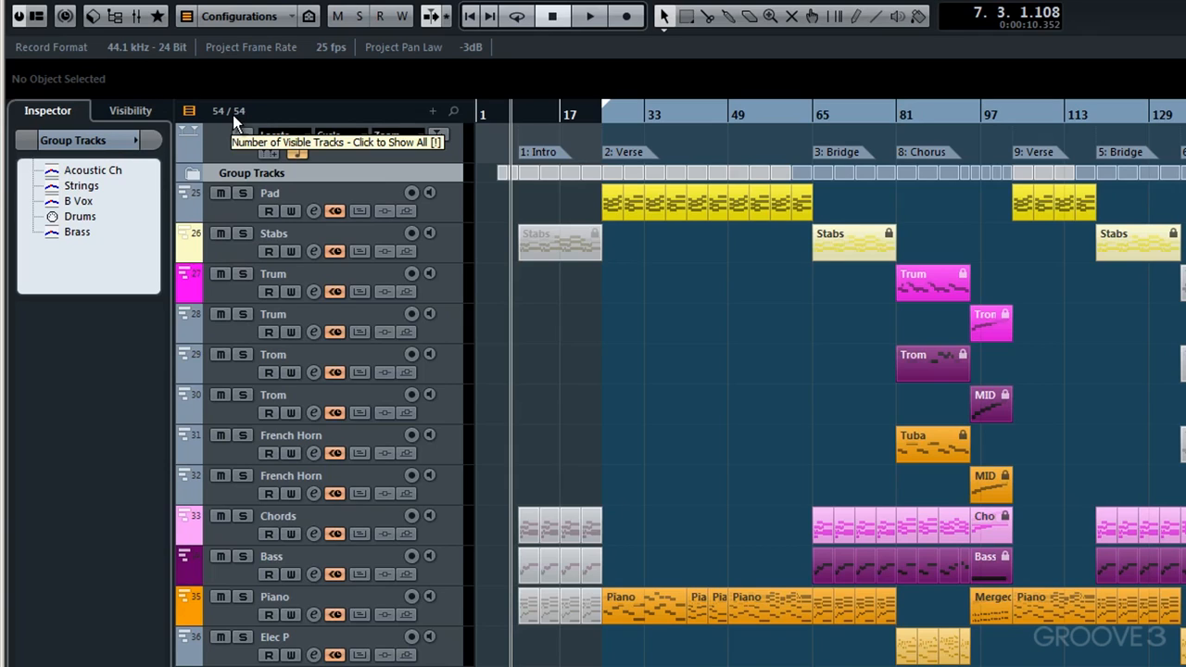
{"action": "left_click", "coordinate": [189, 110]}
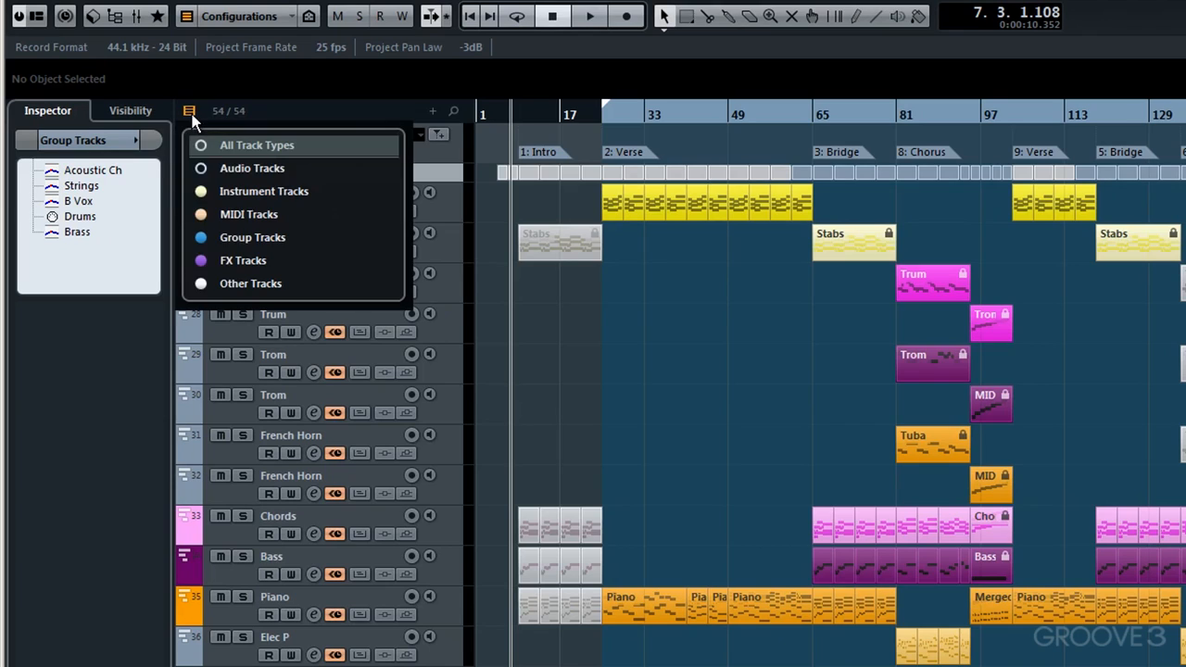
{"action": "mouse_move", "coordinate": [204, 202]}
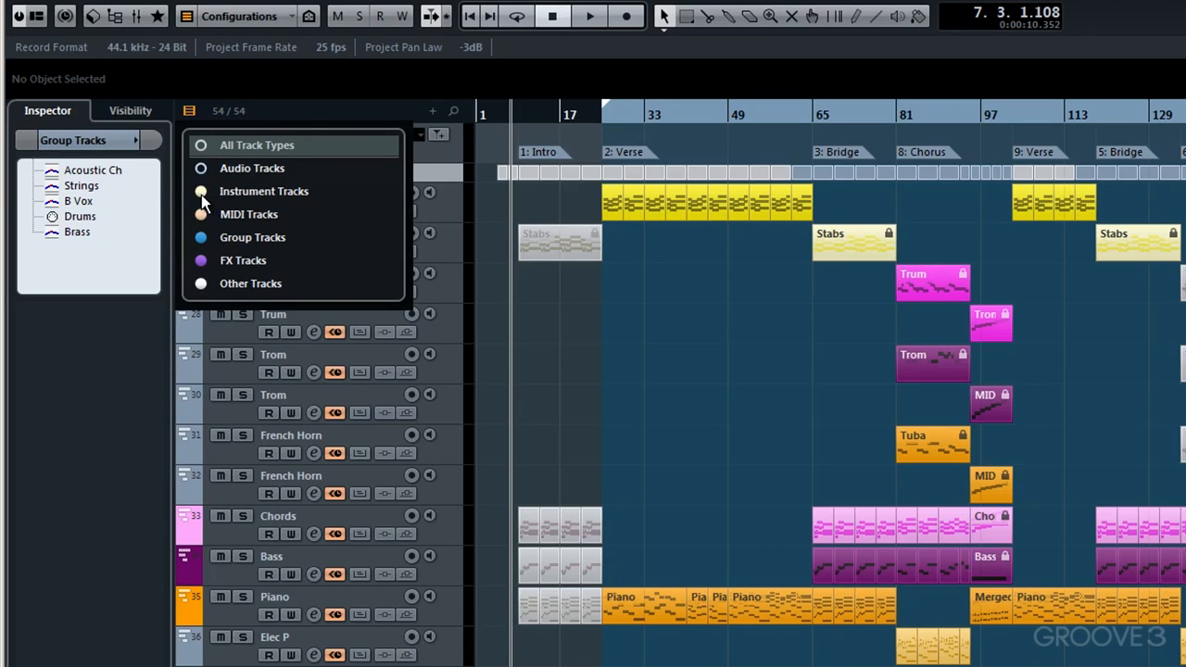
{"action": "mouse_move", "coordinate": [248, 214]}
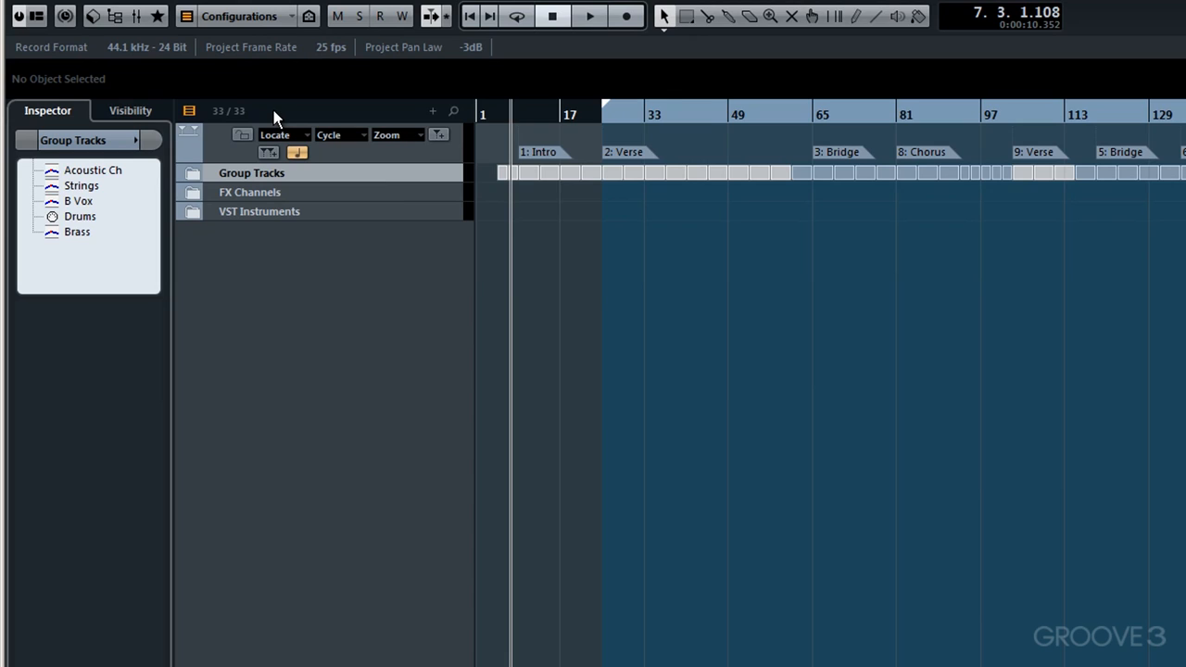
{"action": "mouse_move", "coordinate": [228, 111]}
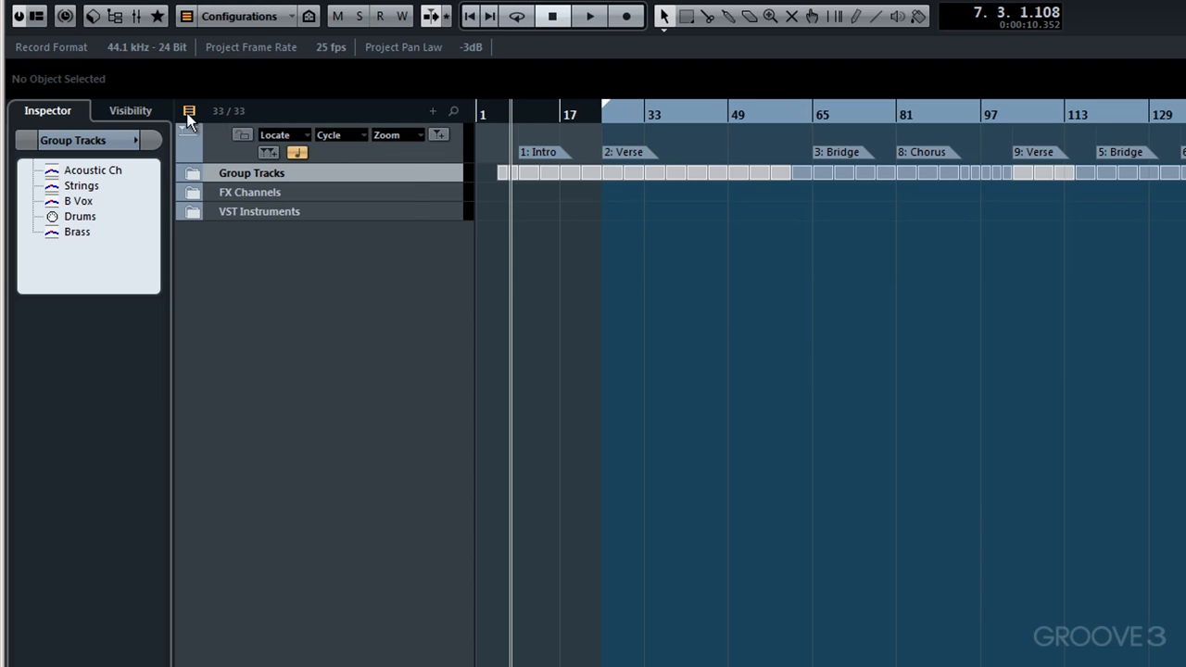
Show All Track Types again and mute the Composite Vocal track.
{"action": "left_click", "coordinate": [189, 110]}
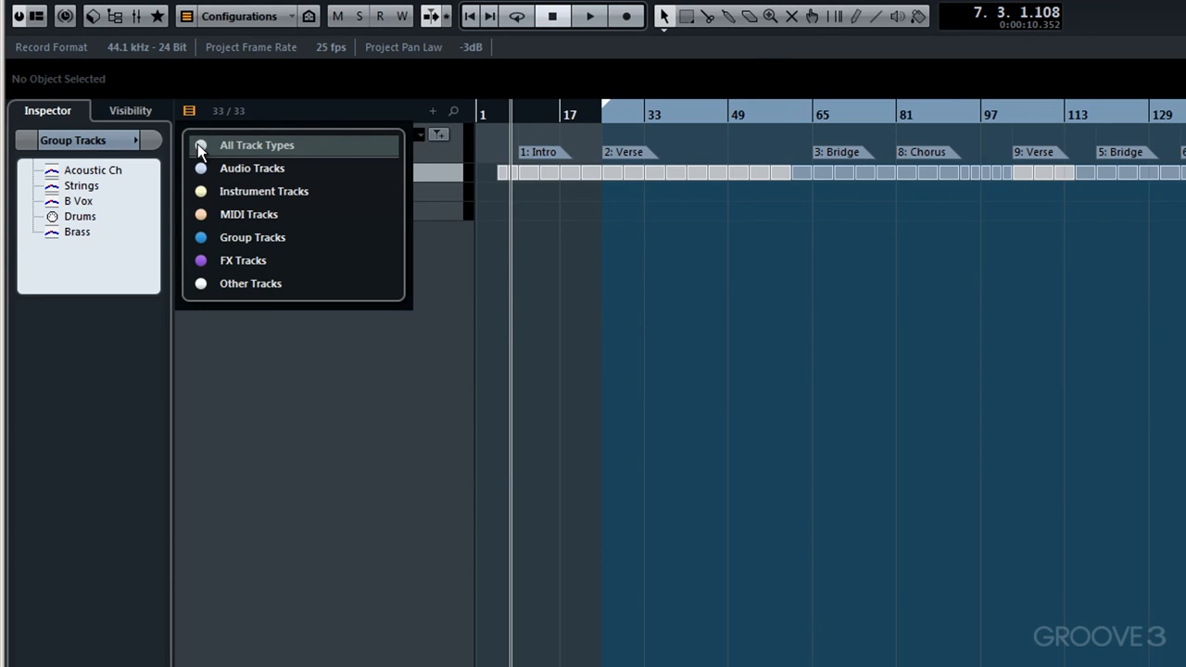
{"action": "left_click", "coordinate": [257, 145]}
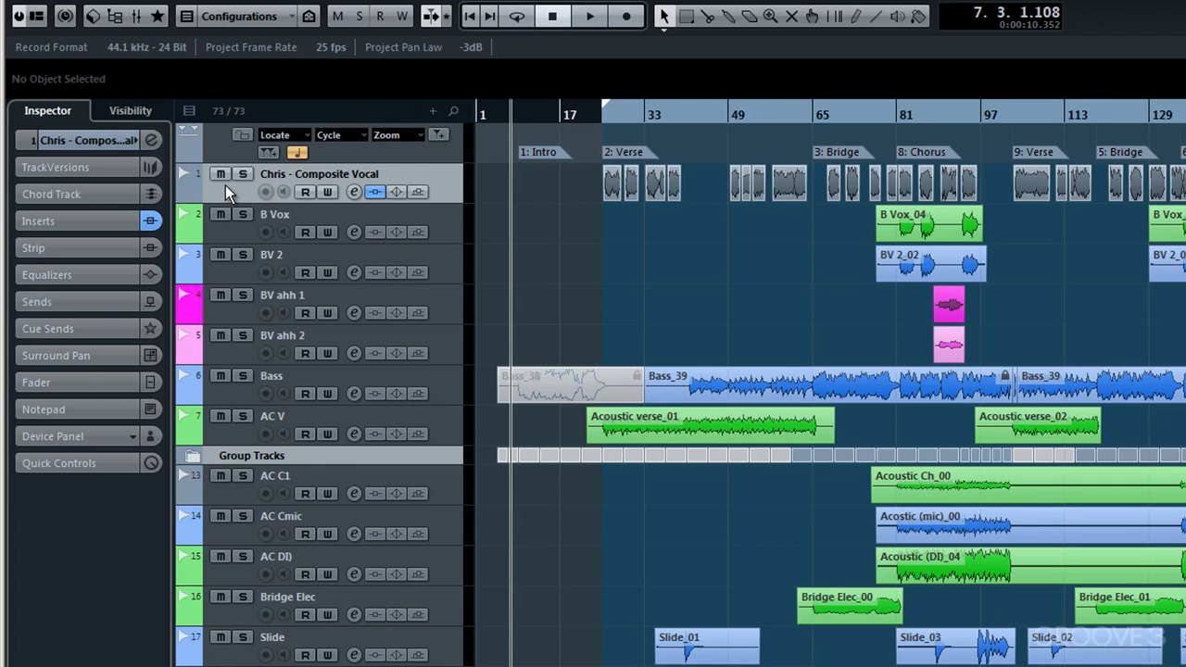
{"action": "left_click", "coordinate": [221, 175]}
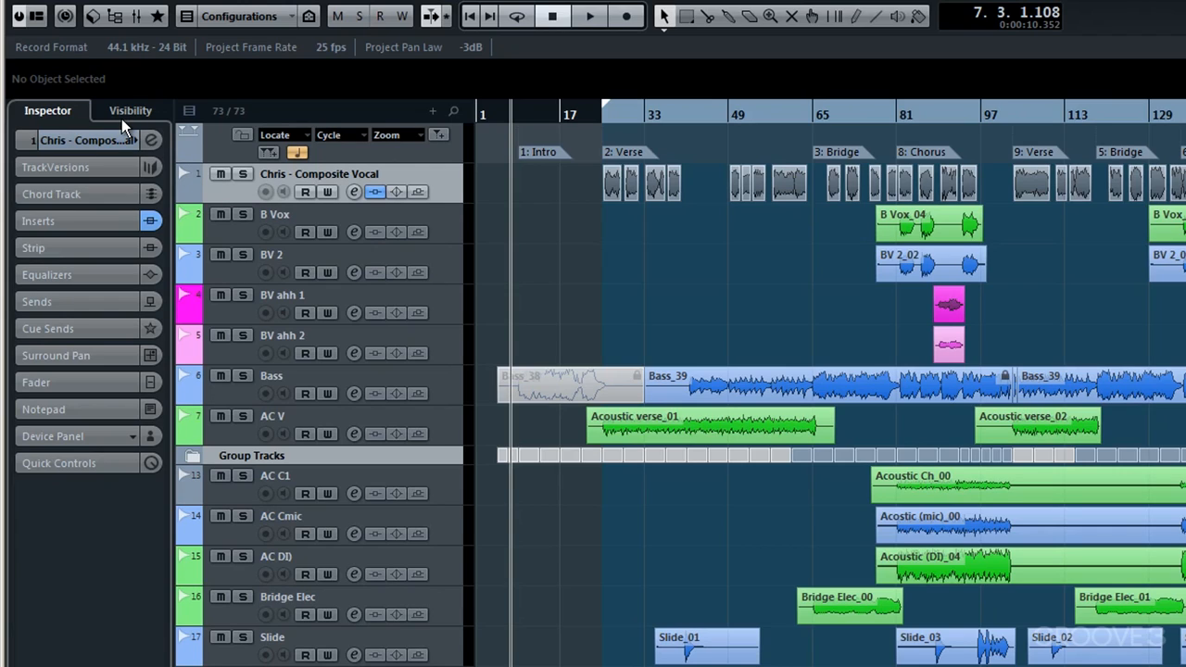
{"action": "mouse_move", "coordinate": [65, 119]}
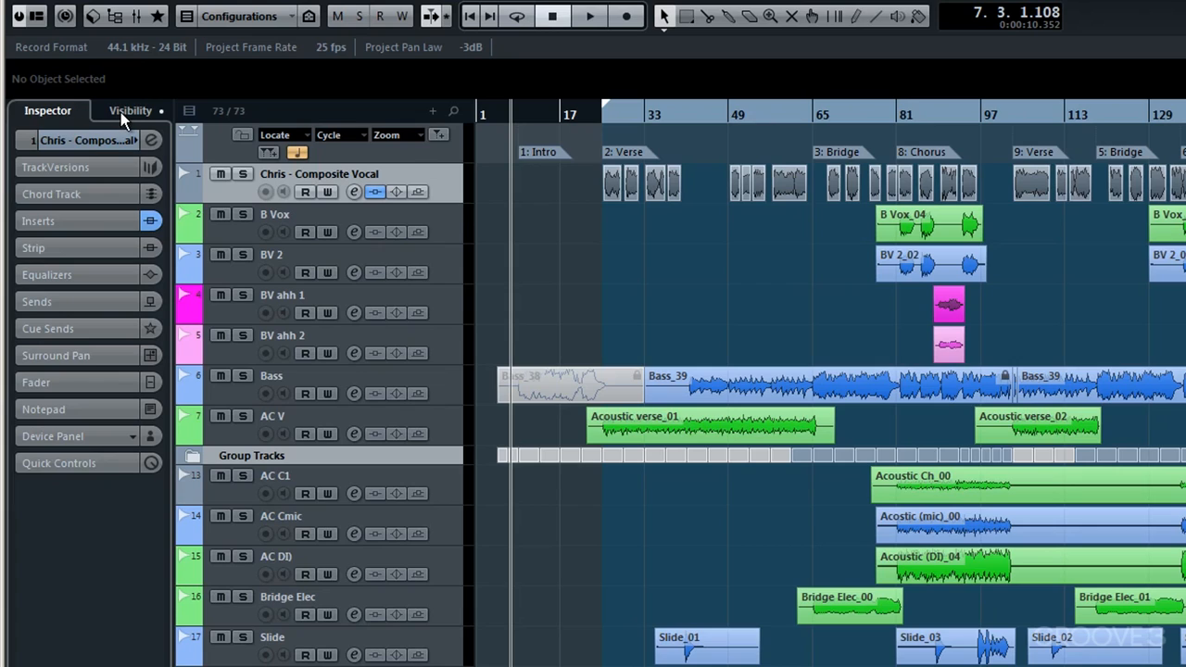
Bring up the Visibility list and expand, then collapse, the Group Tracks folder.
{"action": "left_click", "coordinate": [130, 111]}
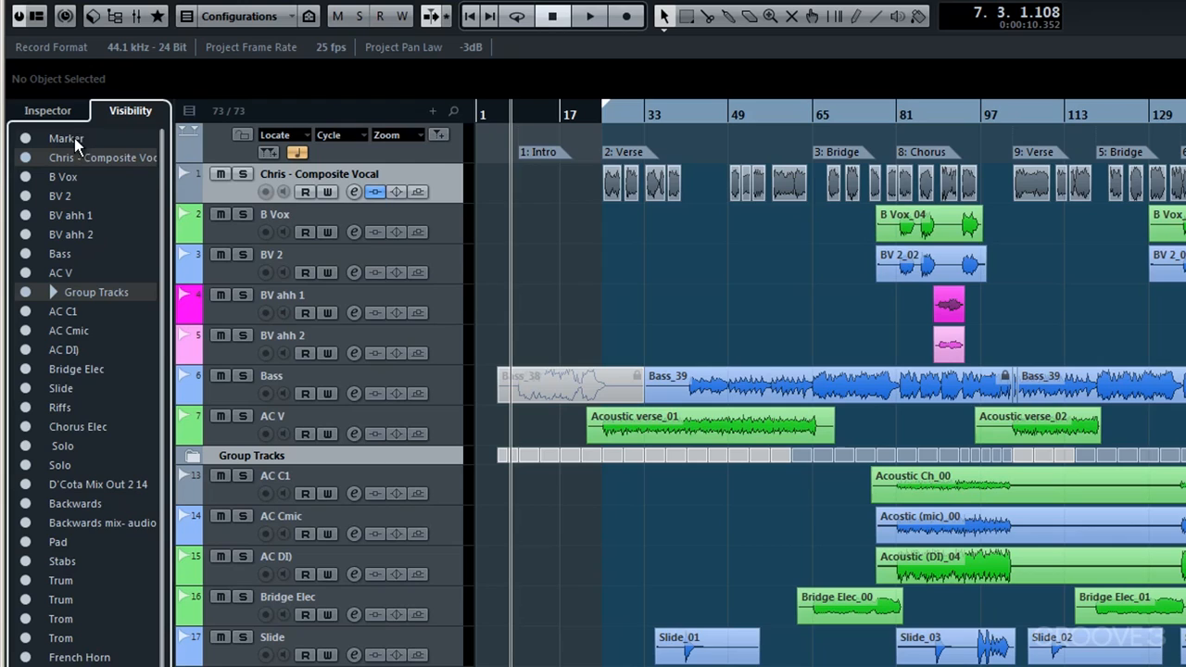
{"action": "mouse_move", "coordinate": [229, 195]}
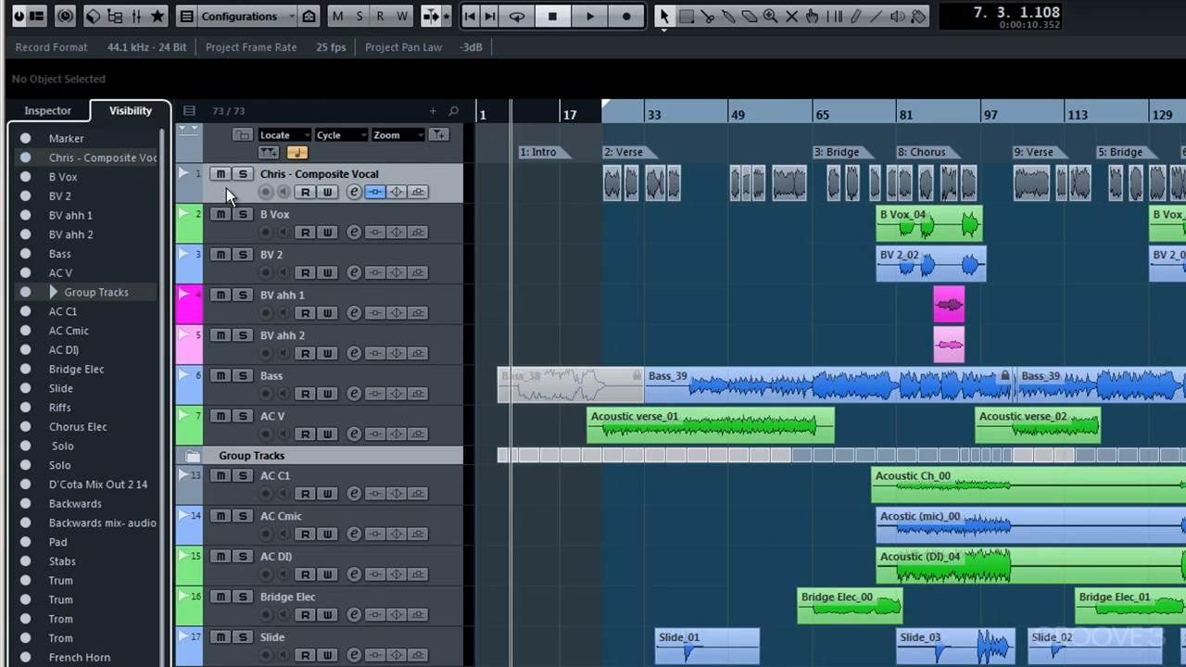
{"action": "mouse_move", "coordinate": [126, 185]}
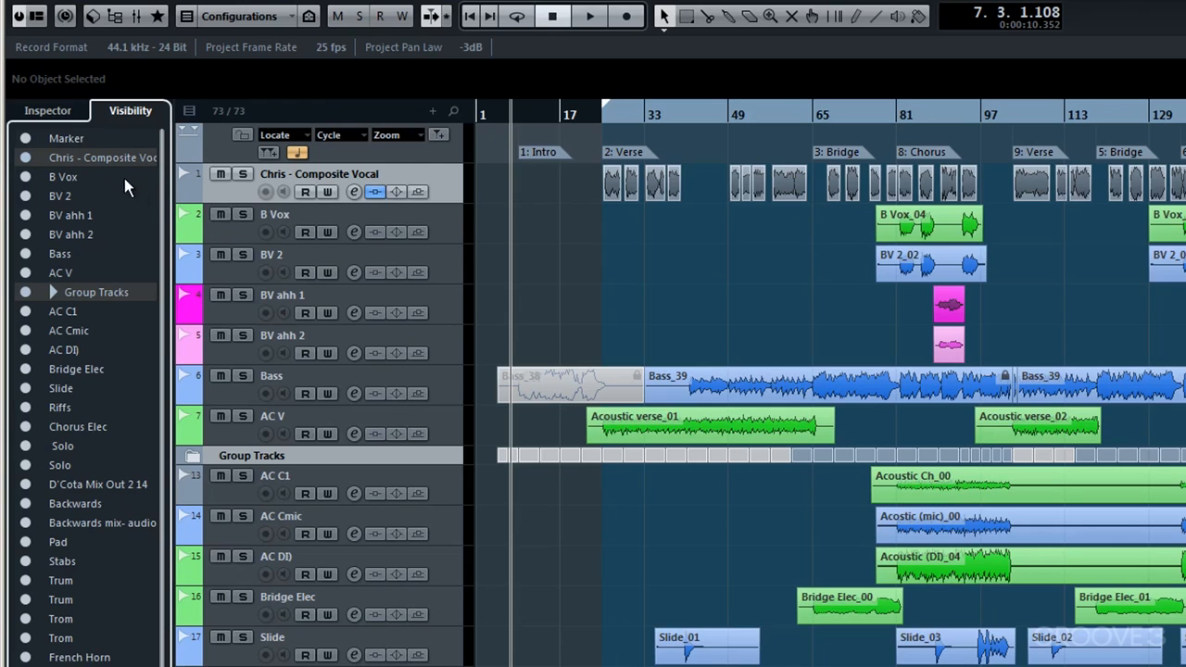
{"action": "mouse_move", "coordinate": [114, 311]}
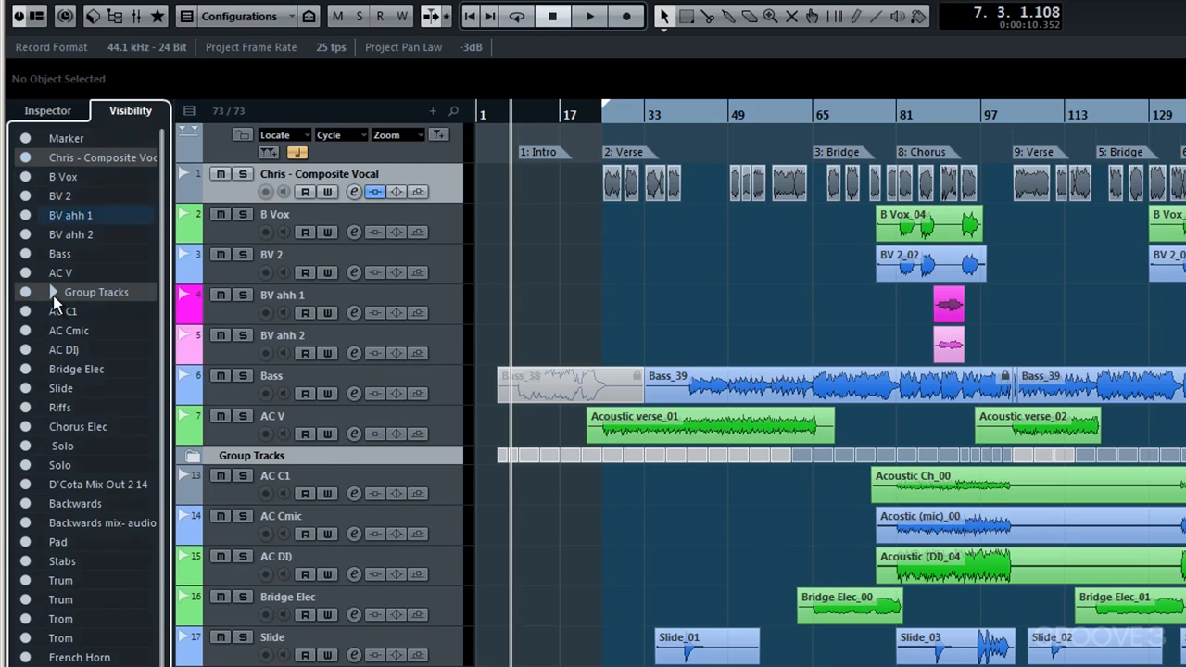
{"action": "left_click", "coordinate": [53, 292]}
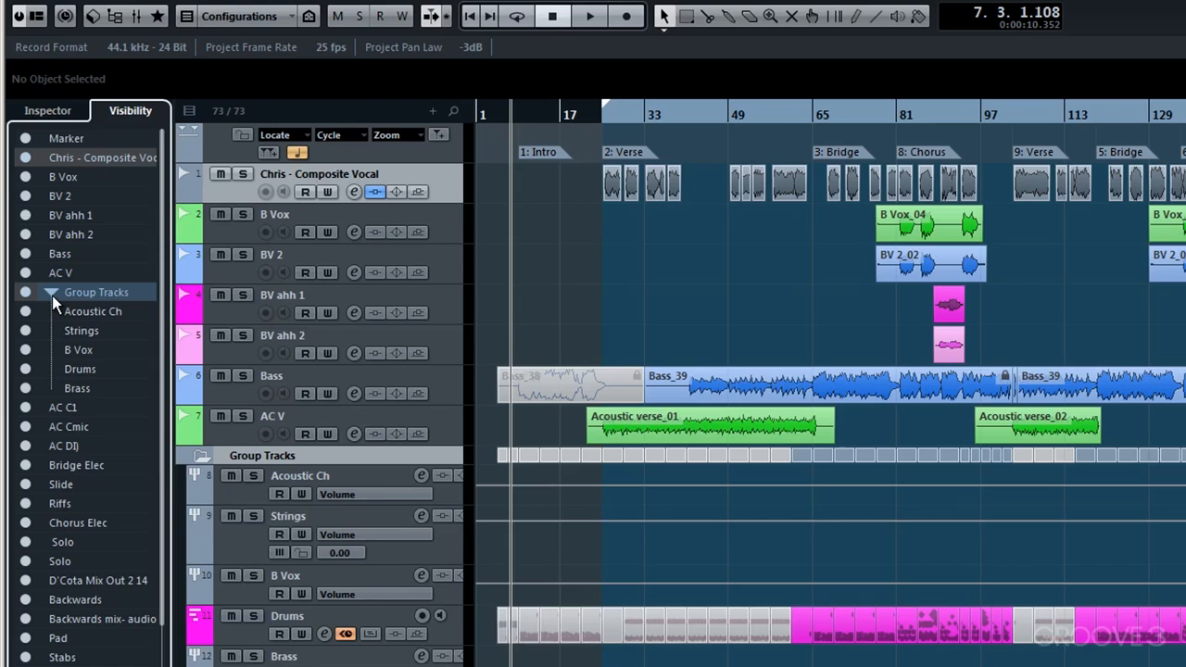
{"action": "left_click", "coordinate": [52, 292]}
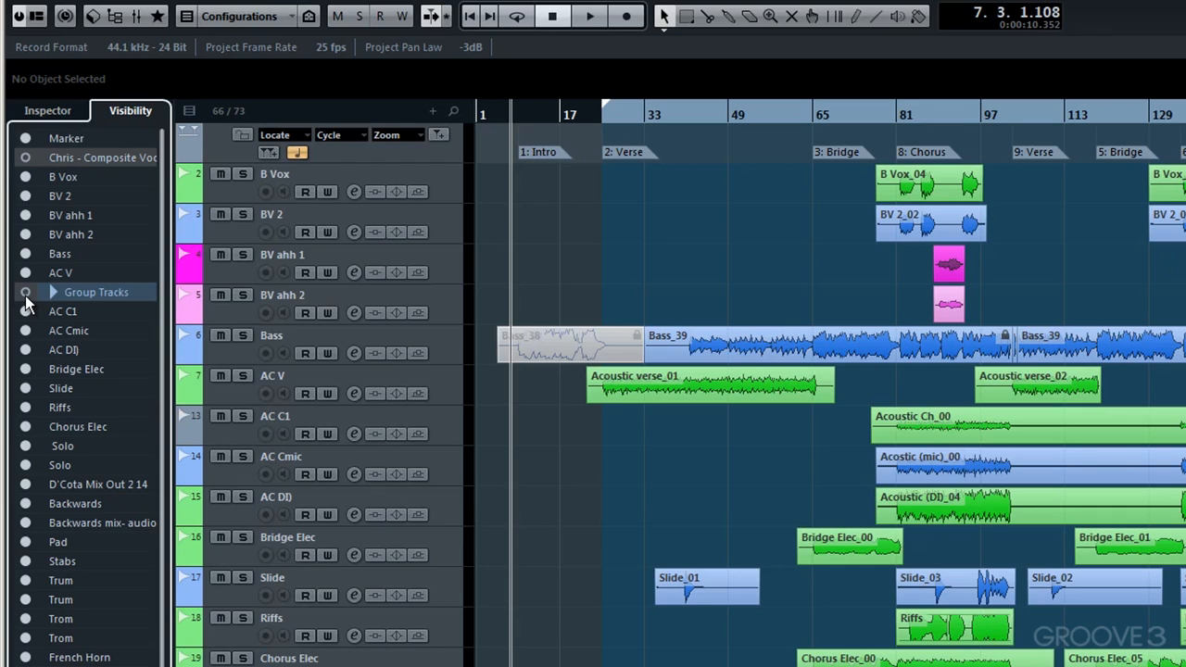
{"action": "mouse_move", "coordinate": [229, 153]}
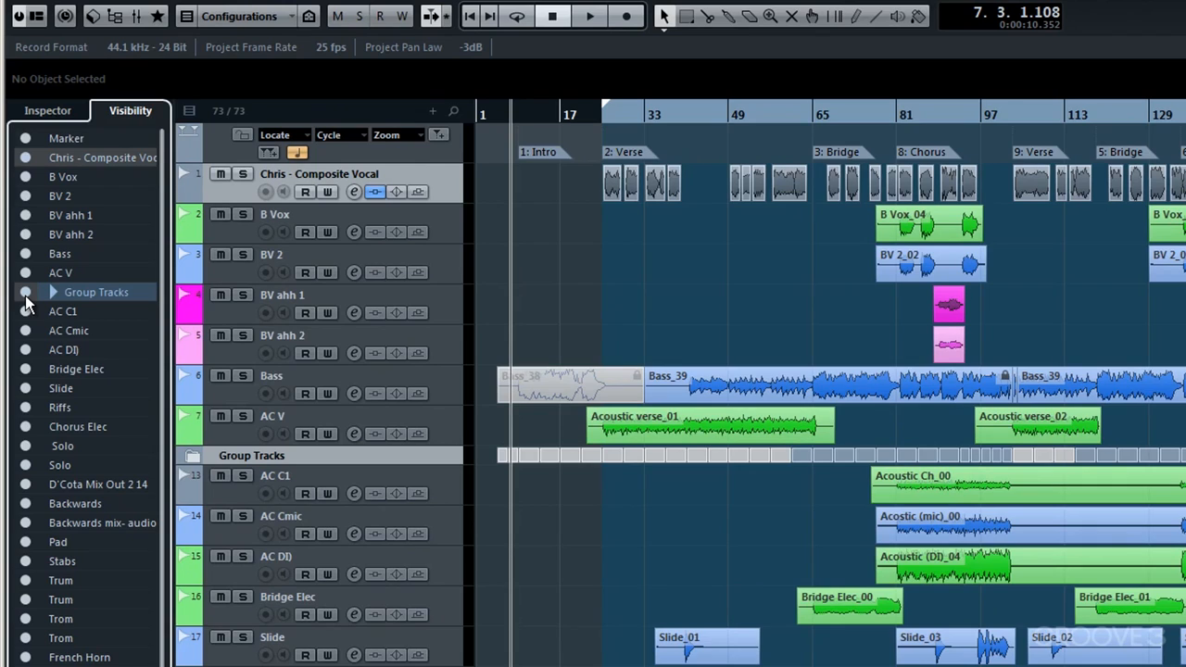
{"action": "mouse_move", "coordinate": [230, 128]}
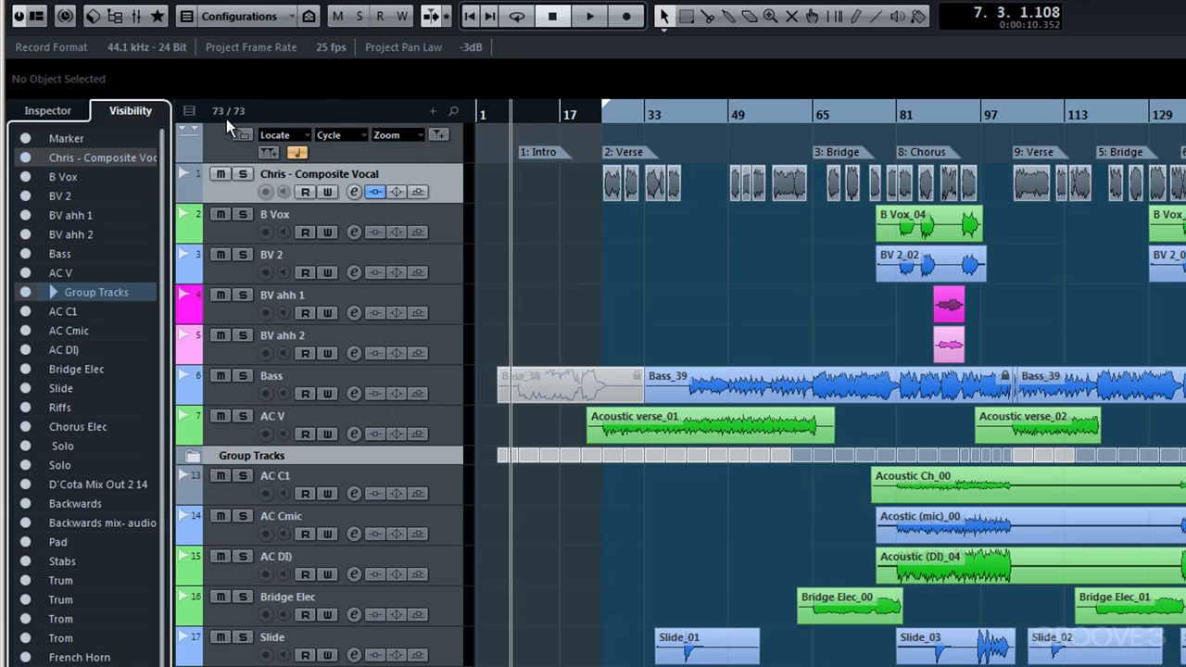
{"action": "mouse_move", "coordinate": [51, 298]}
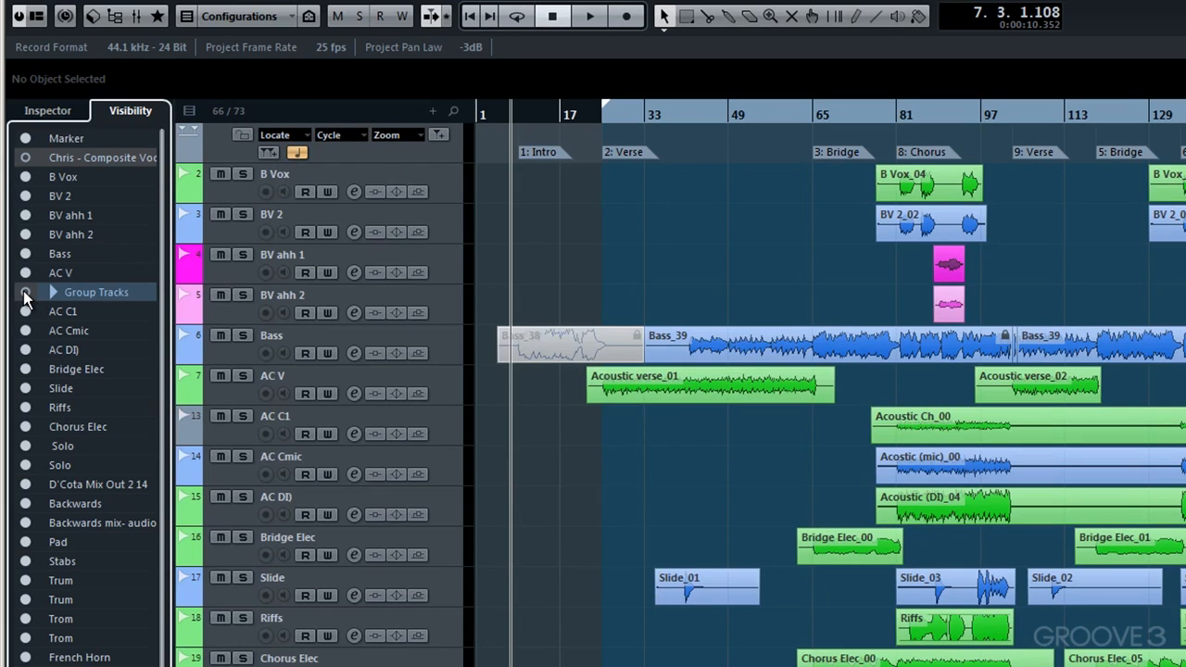
{"action": "mouse_move", "coordinate": [236, 196]}
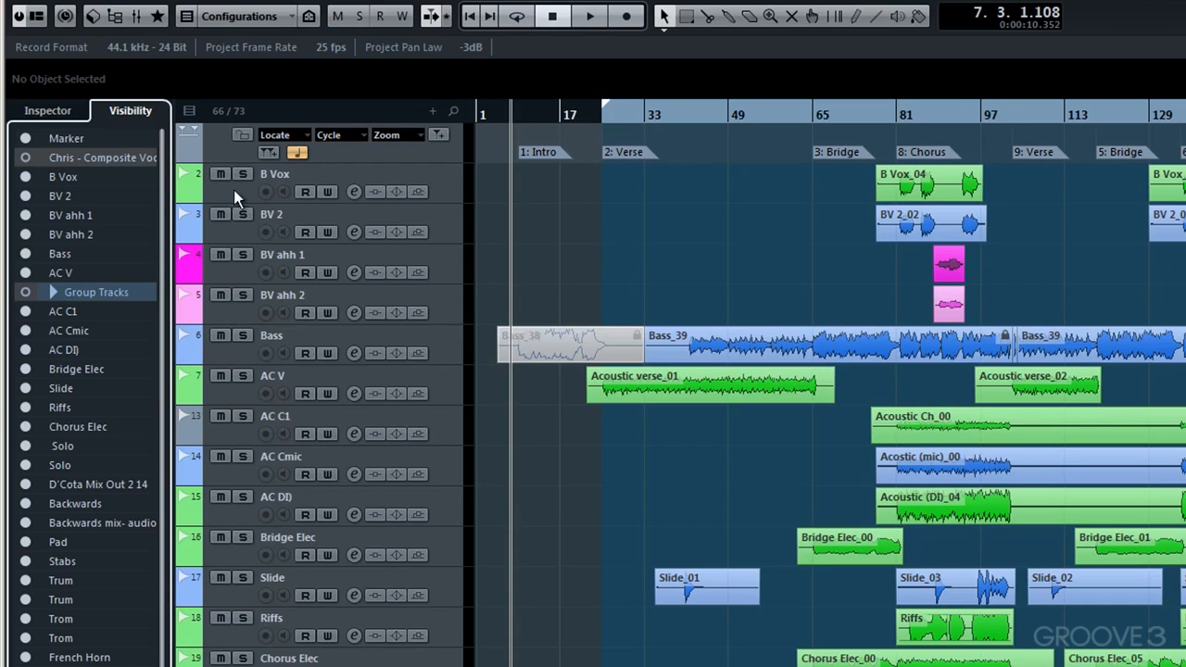
{"action": "mouse_move", "coordinate": [229, 116]}
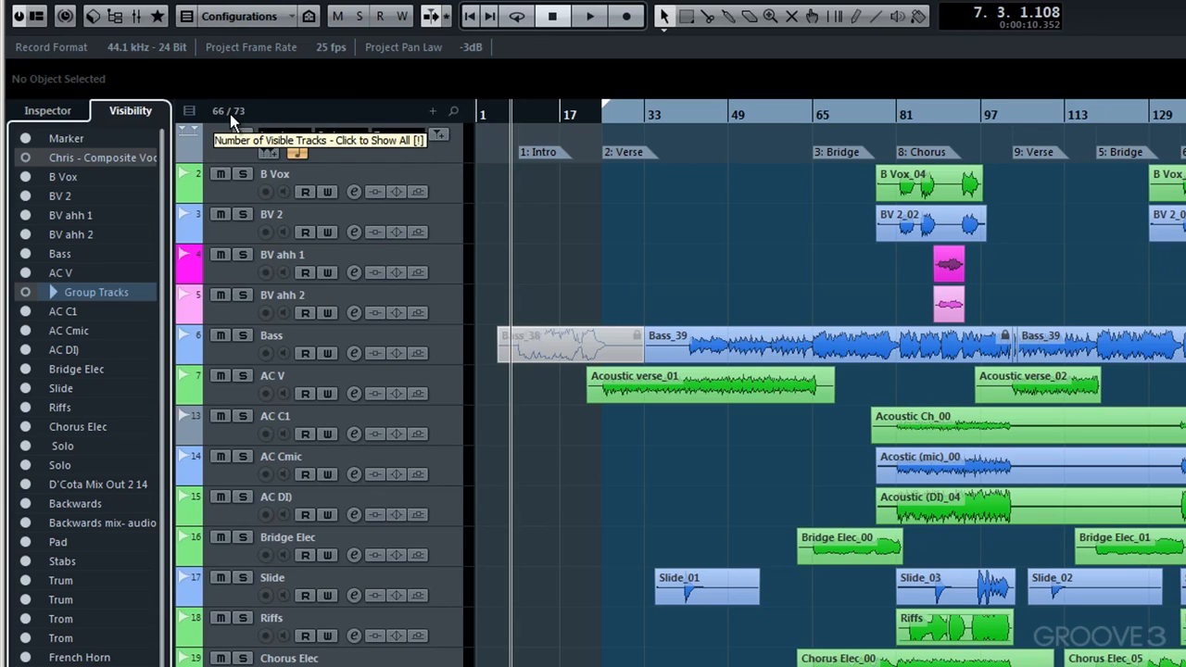
Use the 66/73 track counter to show all 73 tracks again.
{"action": "left_click", "coordinate": [229, 111]}
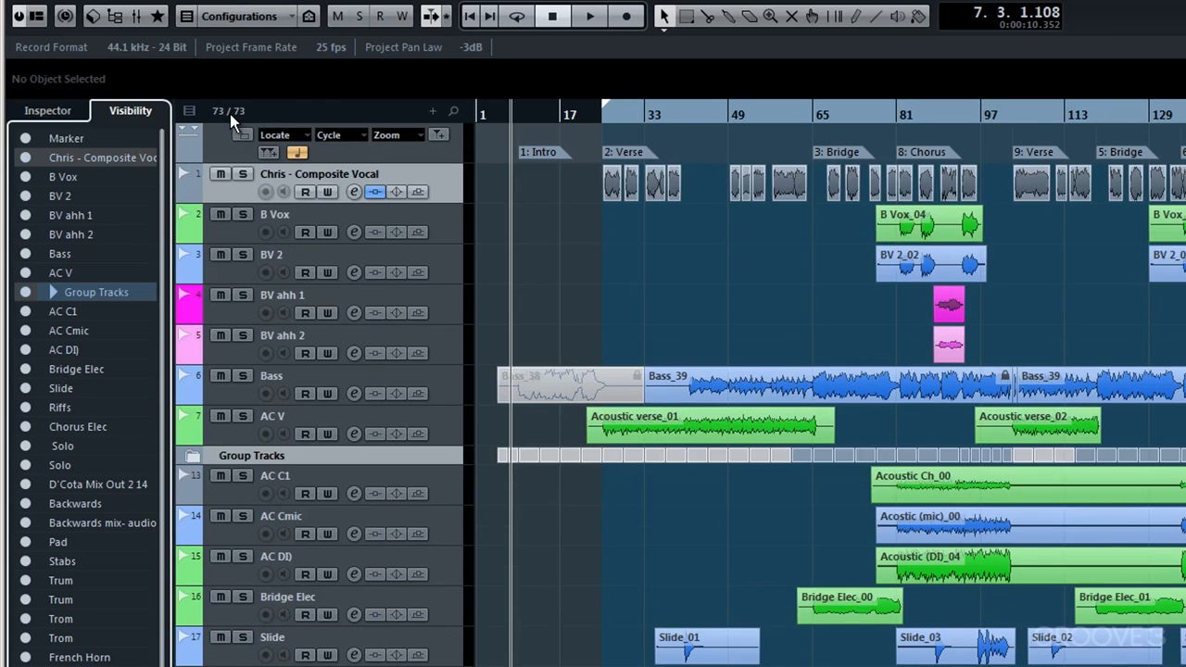
{"action": "mouse_move", "coordinate": [232, 125]}
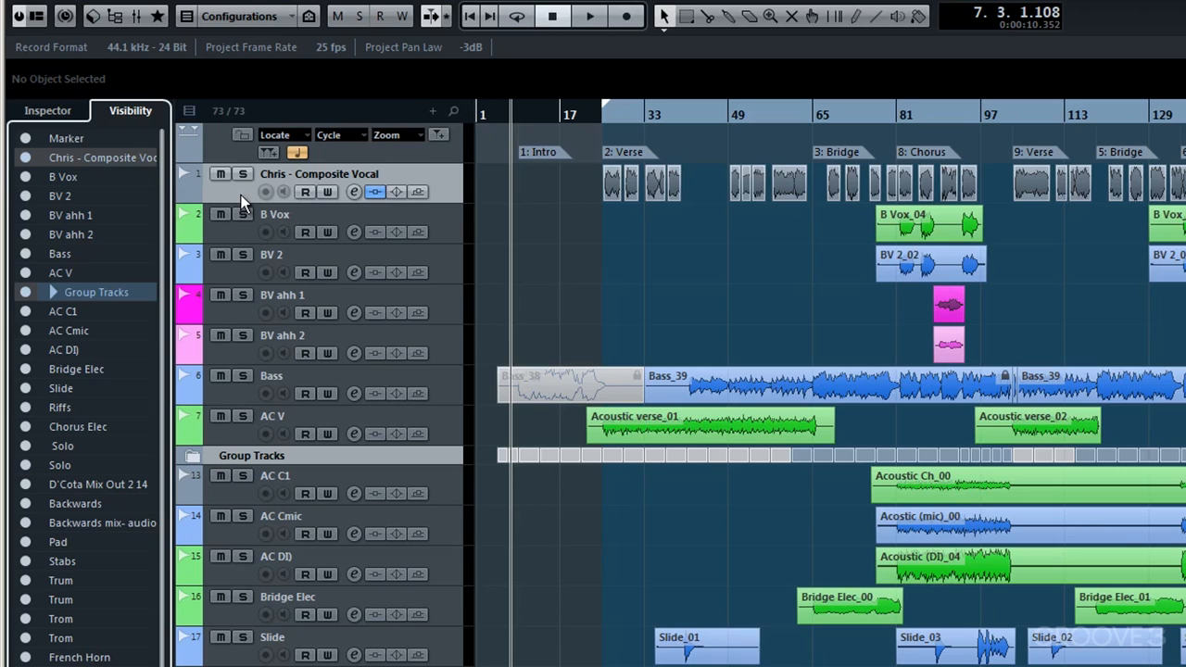
{"action": "mouse_move", "coordinate": [243, 175]}
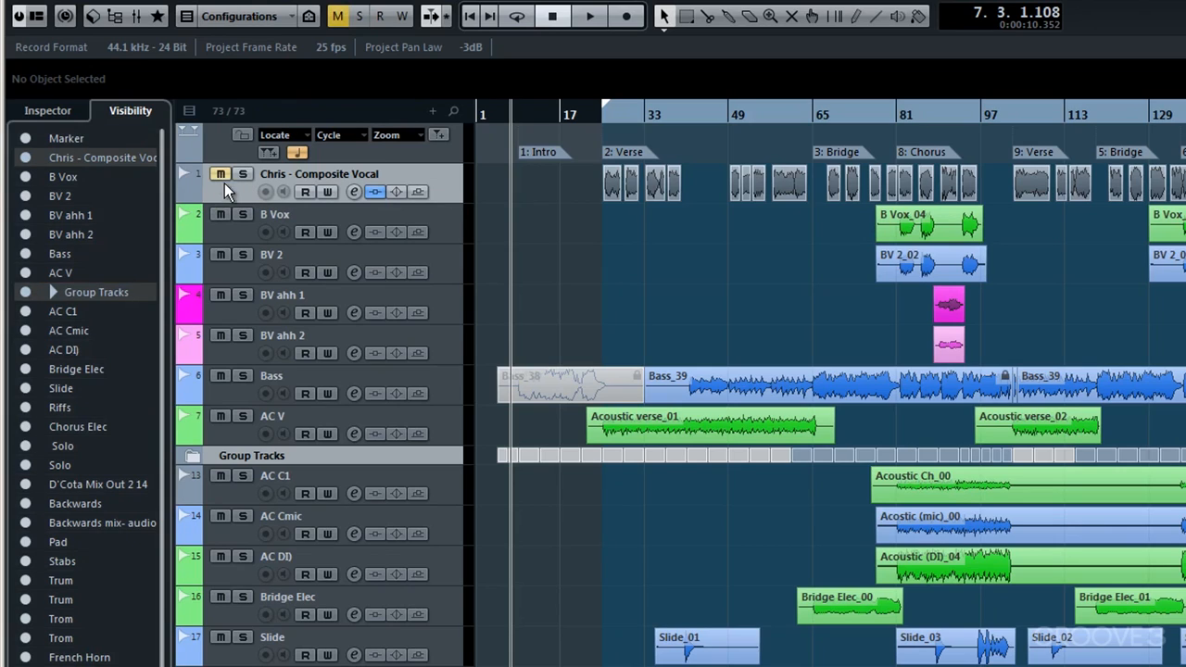
{"action": "mouse_move", "coordinate": [227, 201]}
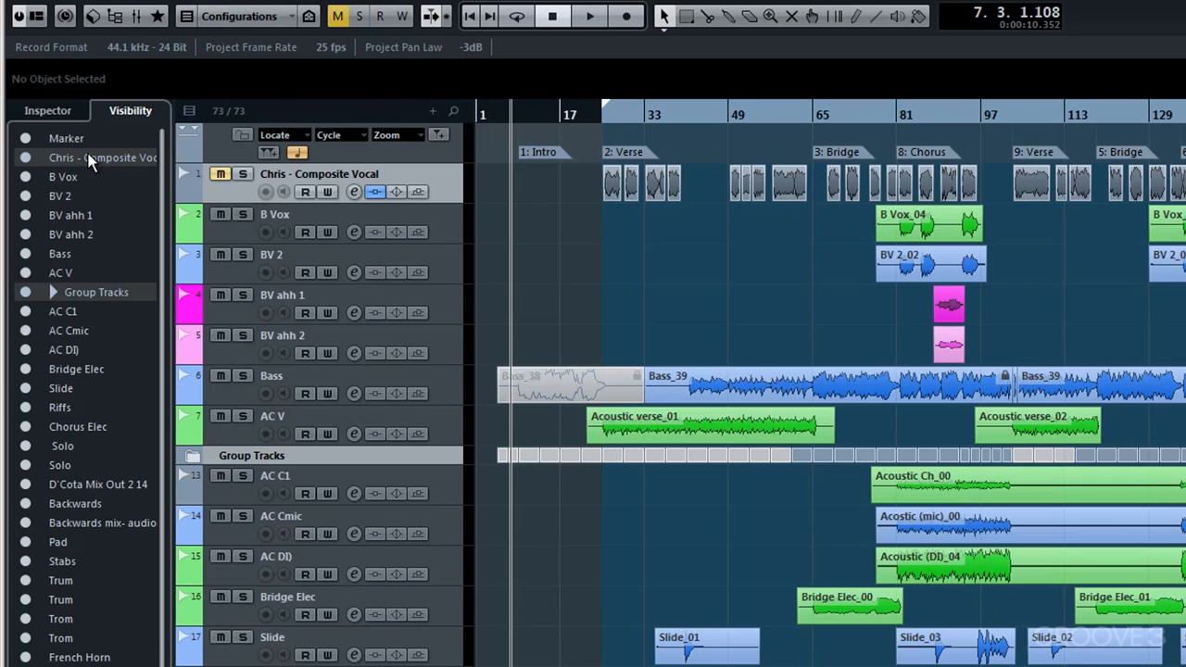
Open the Visibility tab's context menu of track visibility options.
{"action": "right_click", "coordinate": [88, 162]}
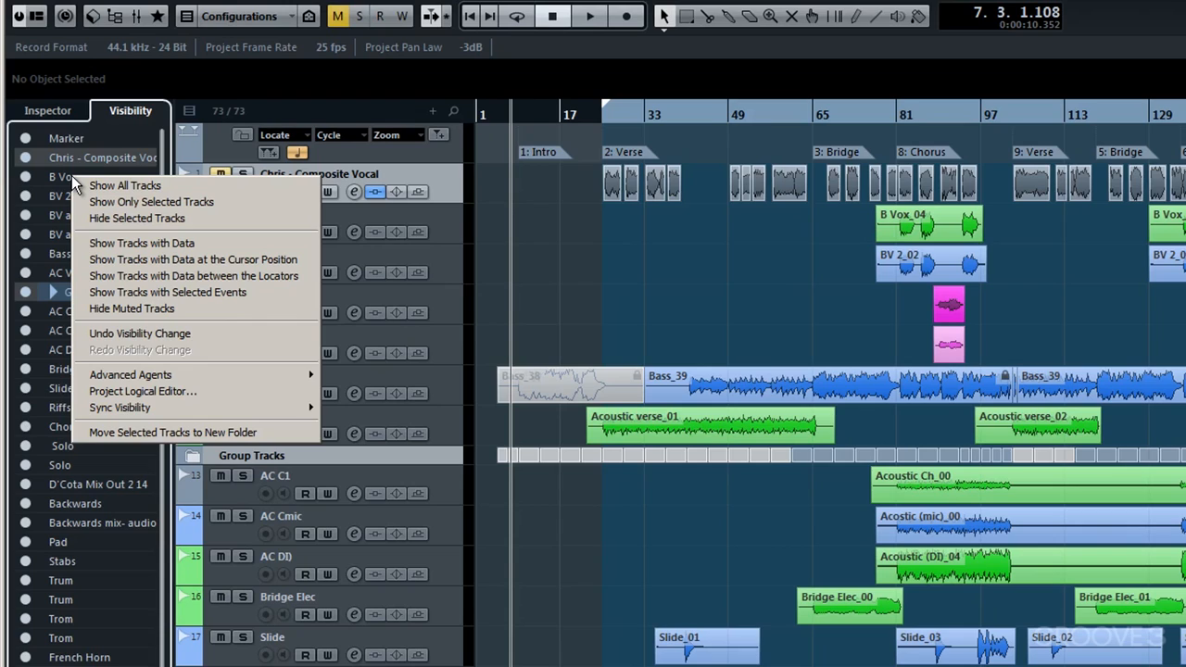
{"action": "mouse_move", "coordinate": [111, 186]}
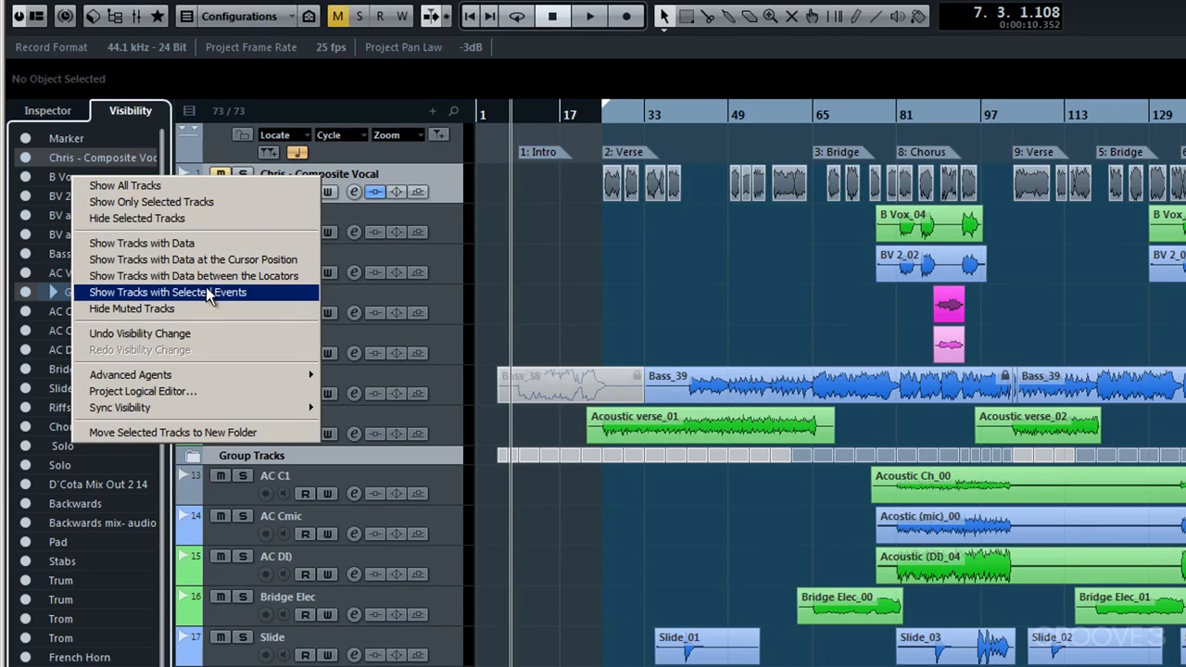
{"action": "mouse_move", "coordinate": [139, 334]}
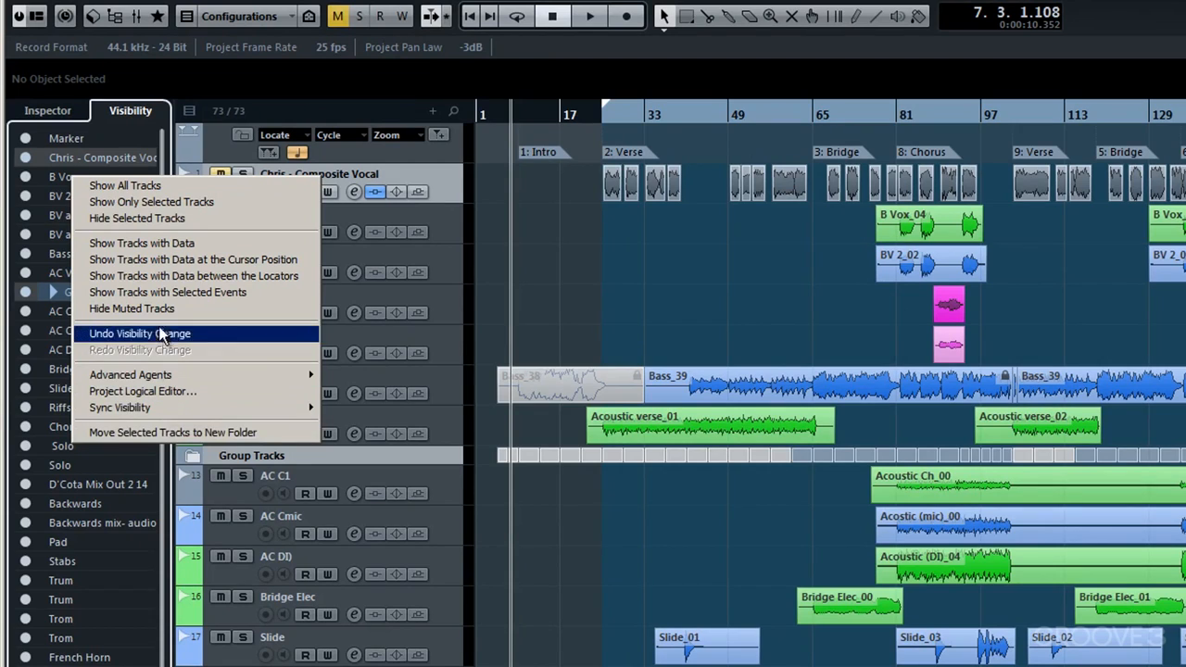
{"action": "mouse_move", "coordinate": [131, 308]}
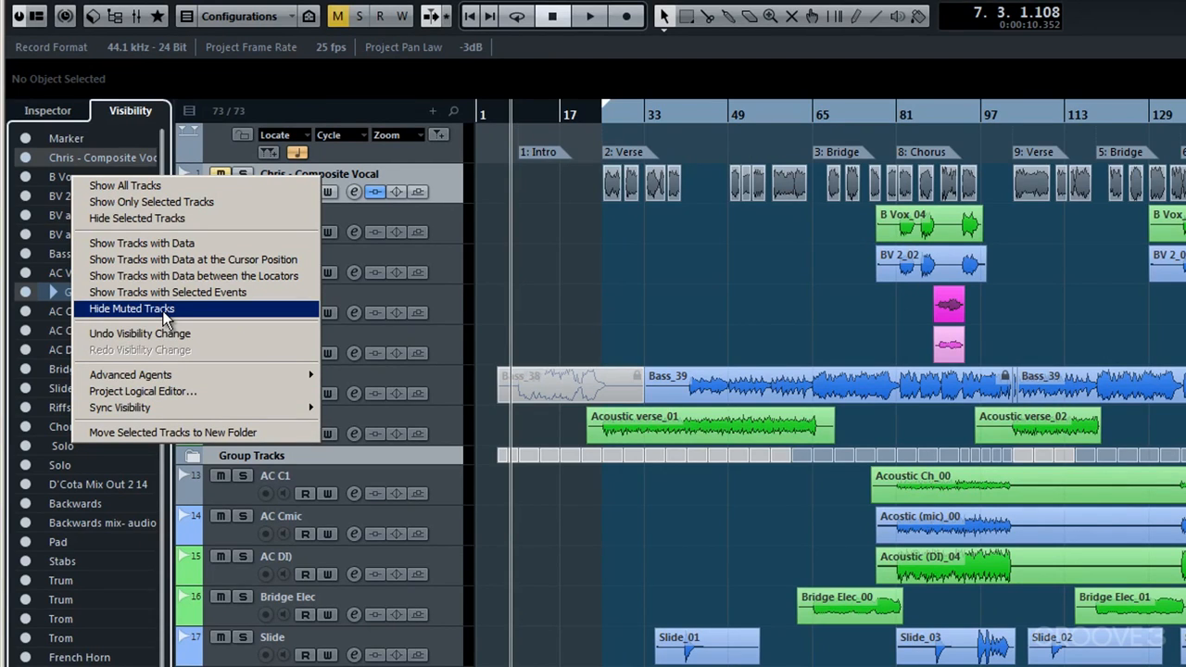
Choose Hide Muted Tracks to hide the muted Composite Vocal track.
{"action": "left_click", "coordinate": [130, 309]}
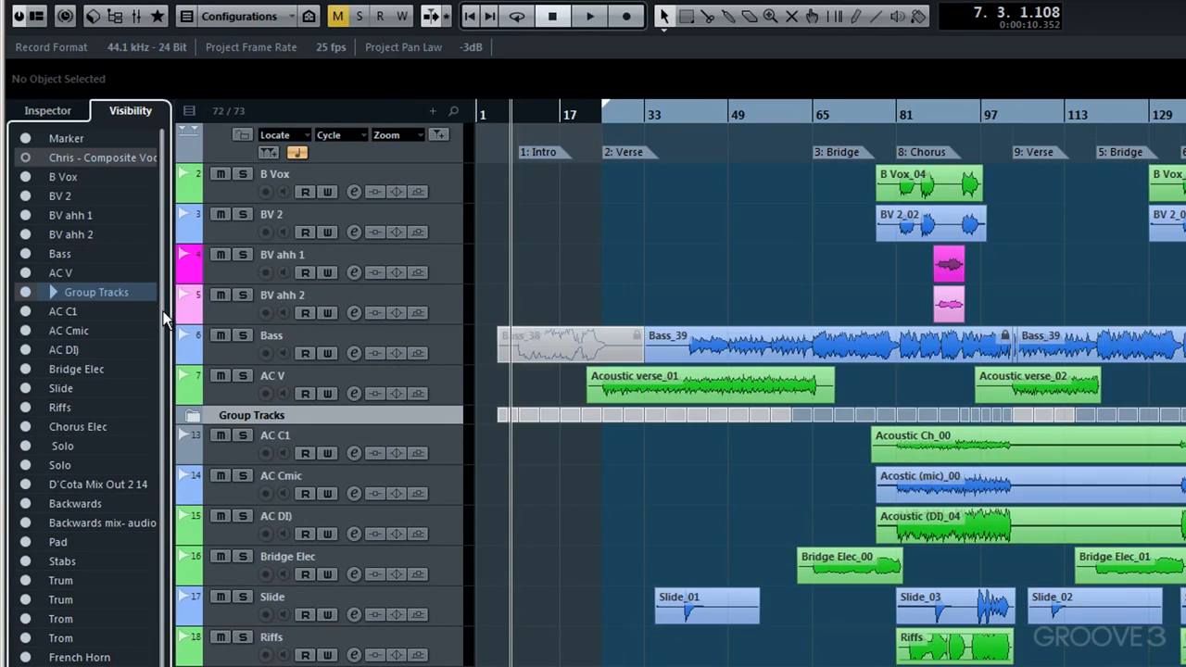
{"action": "mouse_move", "coordinate": [130, 248]}
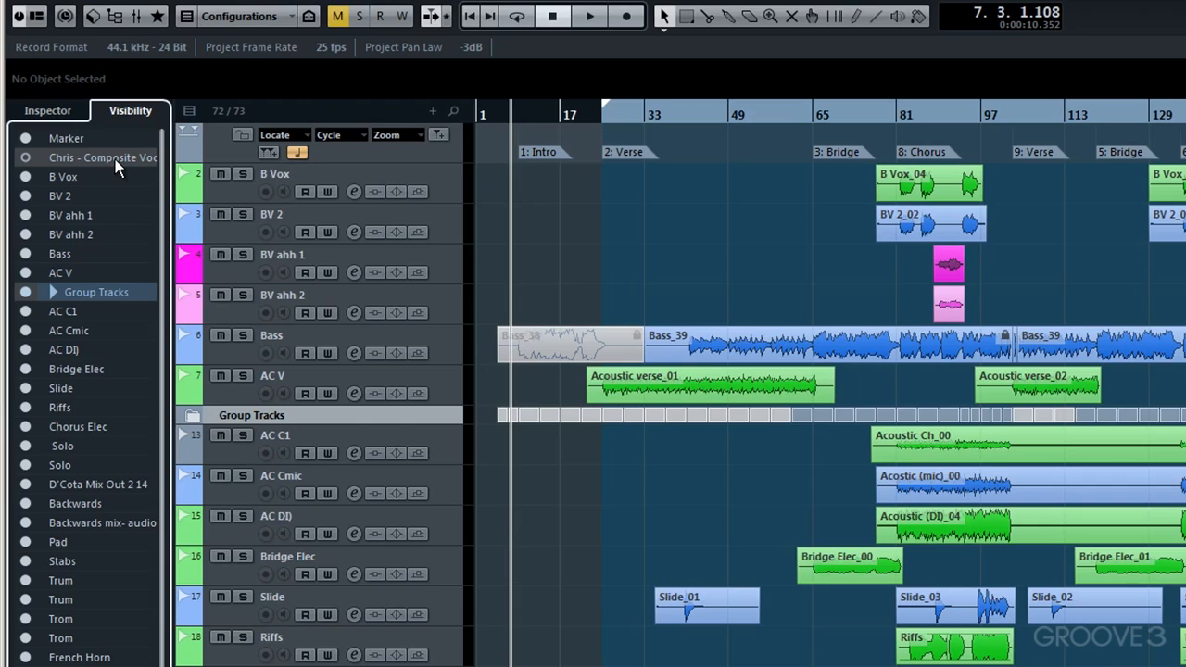
{"action": "mouse_move", "coordinate": [30, 165]}
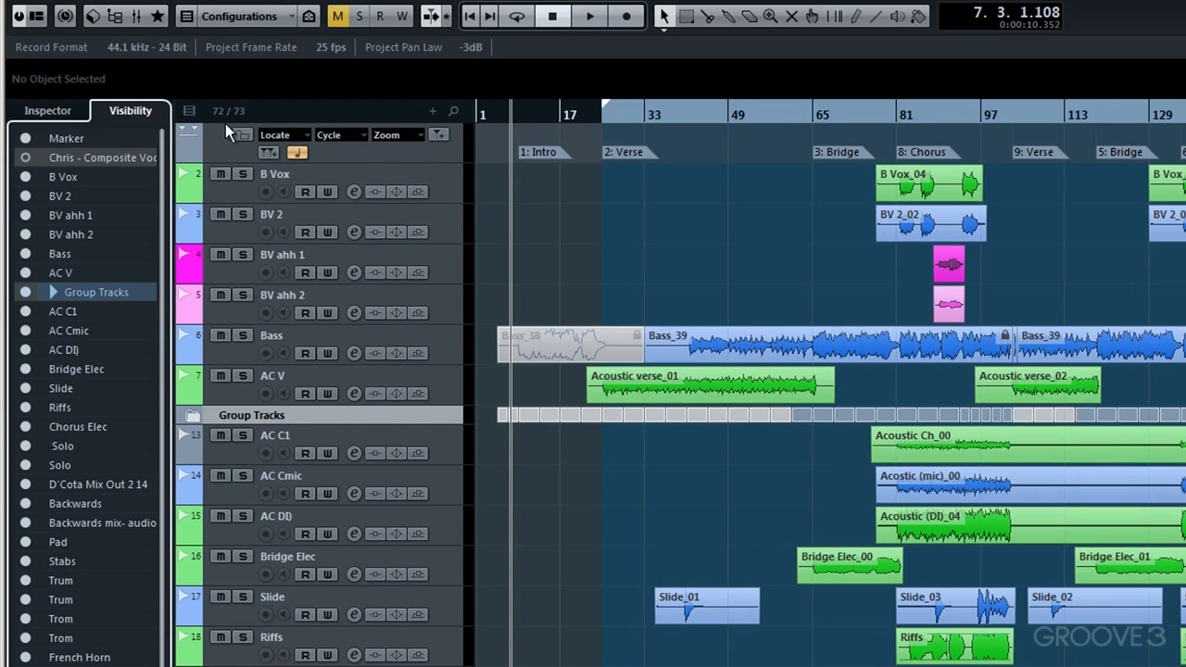
{"action": "mouse_move", "coordinate": [236, 125]}
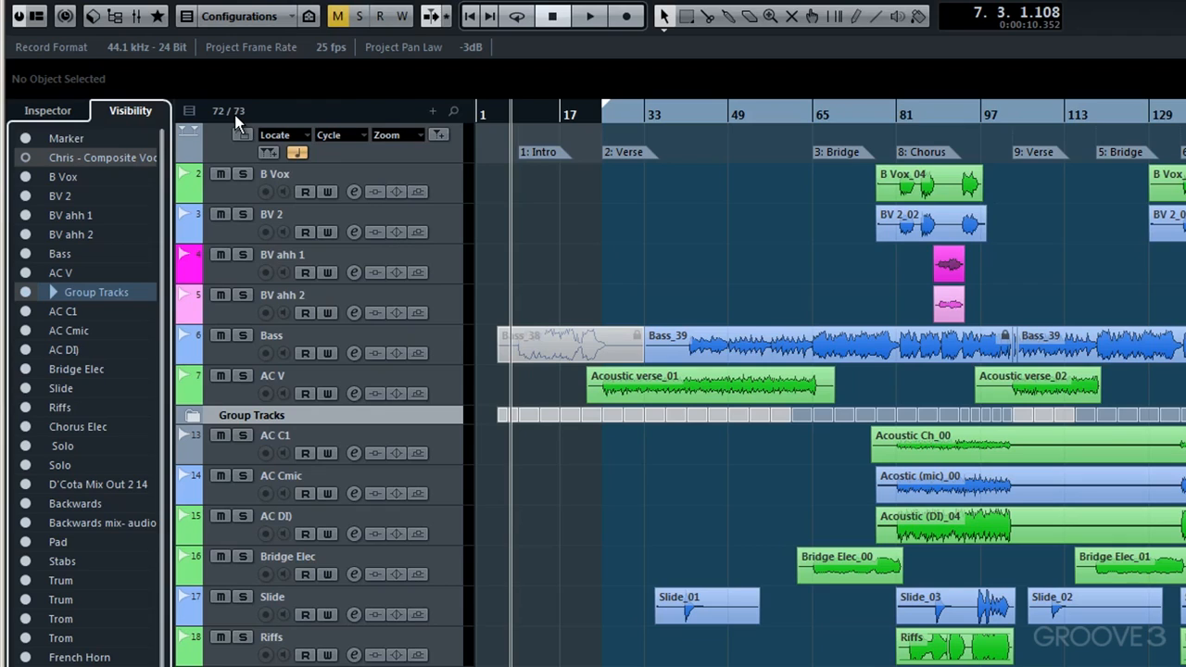